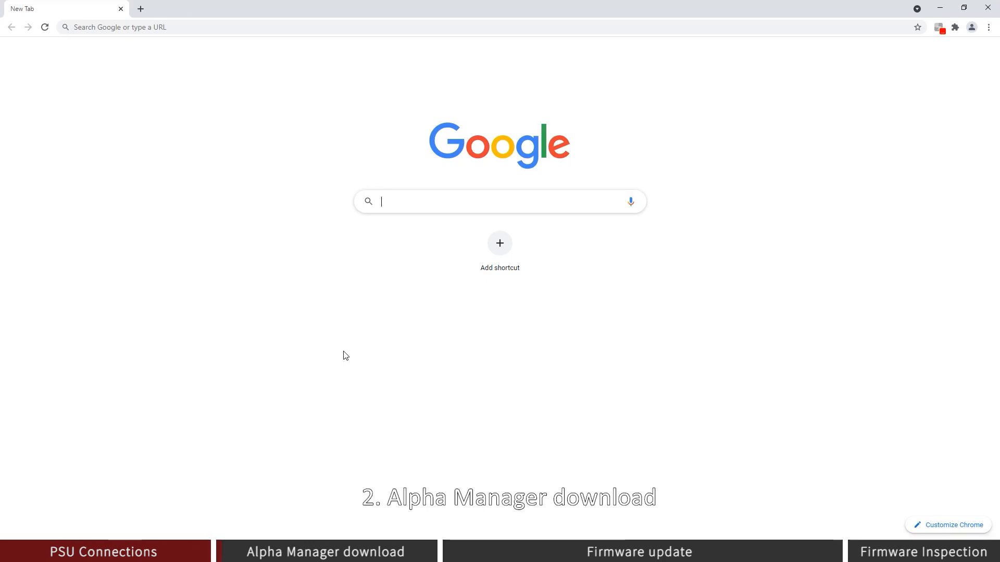
Go to simagic.com and switch the site to its English version from the footer.
text(s)
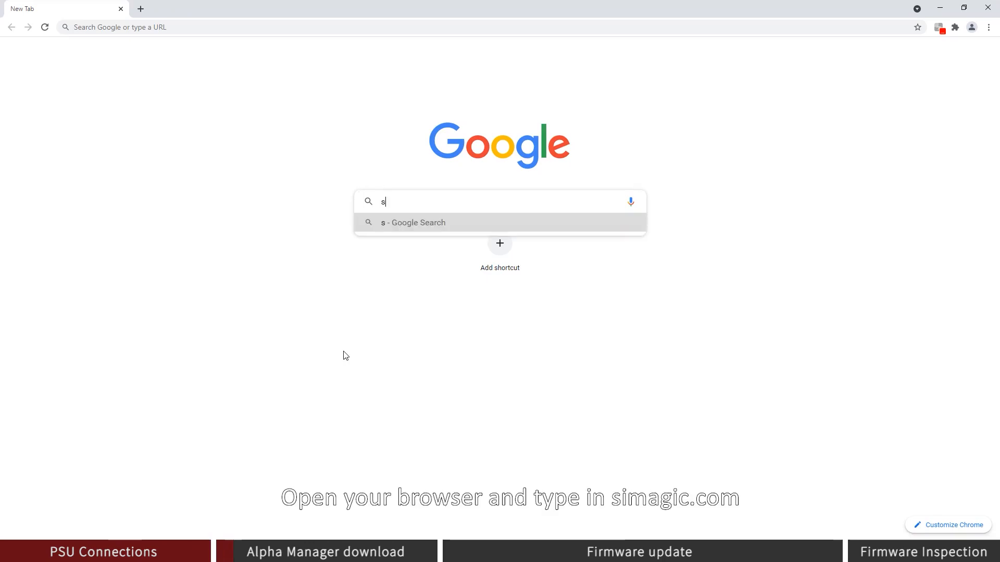
text(imagic.com/#/PageMain)
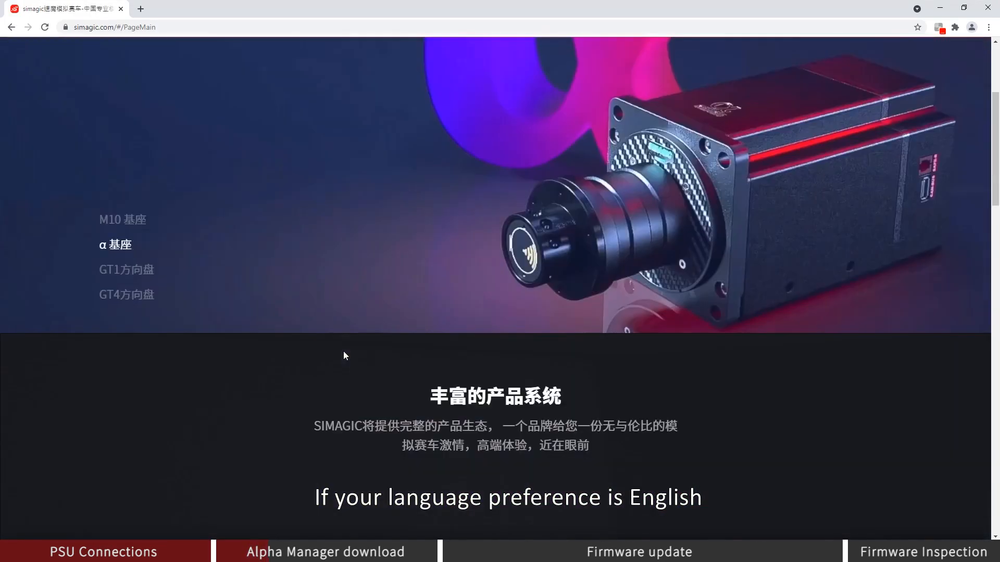
scroll(down, 3)
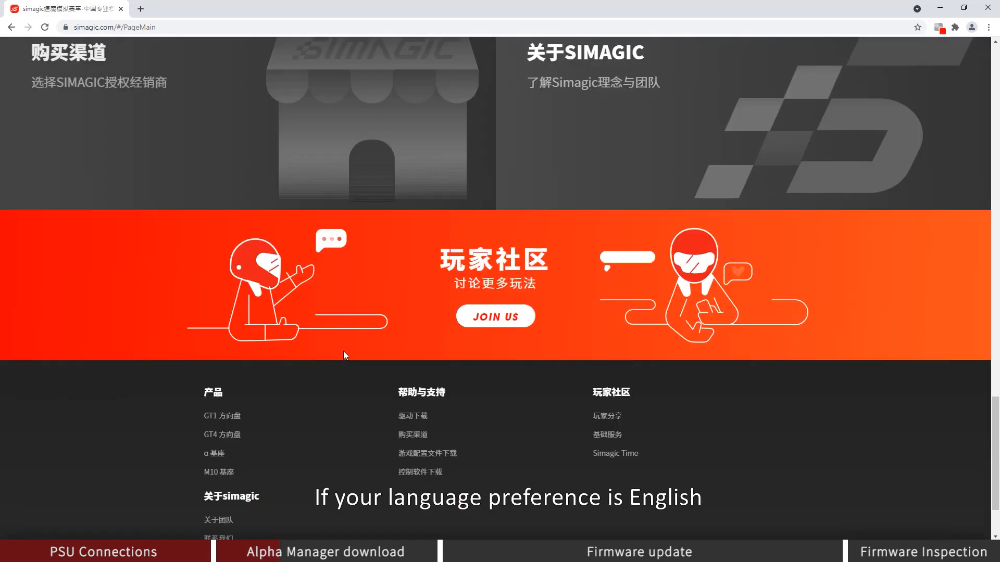
scroll(down, 3)
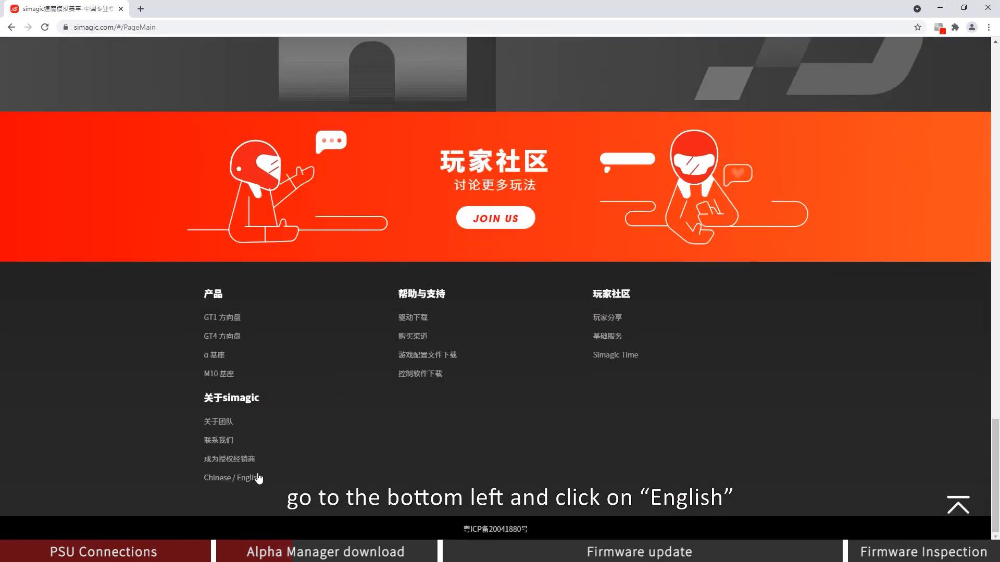
click(247, 478)
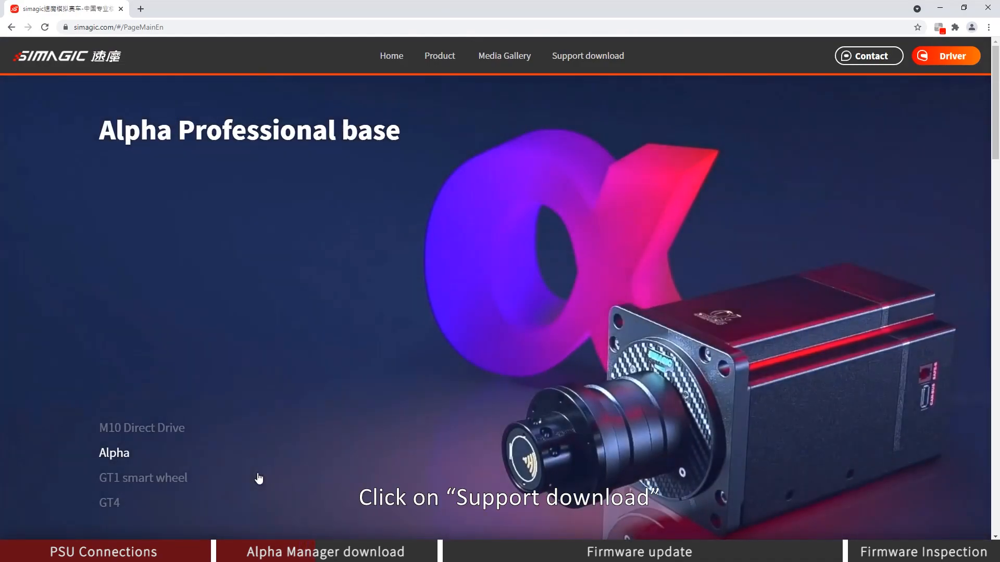
mouse_move(571, 55)
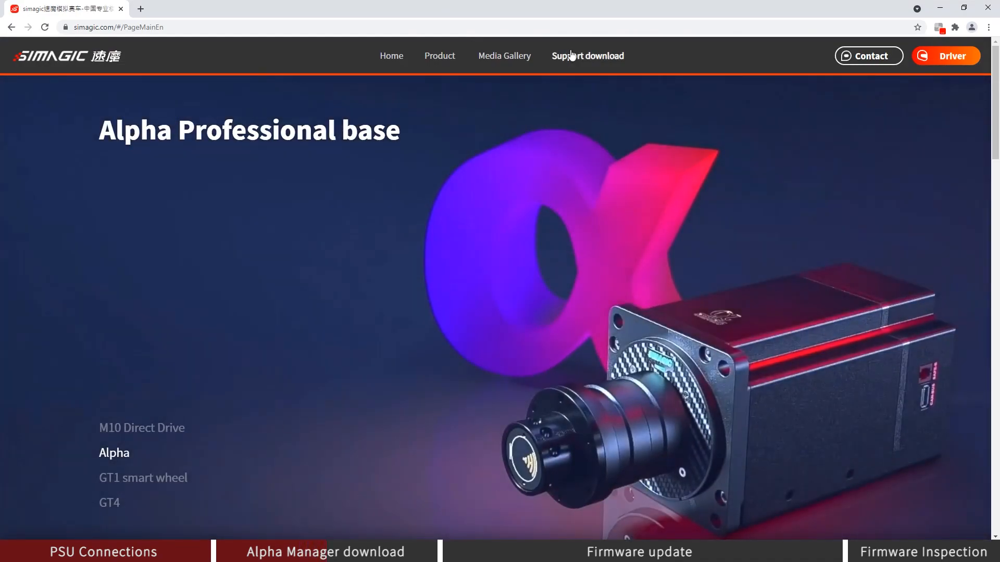
Download the AlphaManager English v2.20 package from the Support download page.
click(587, 56)
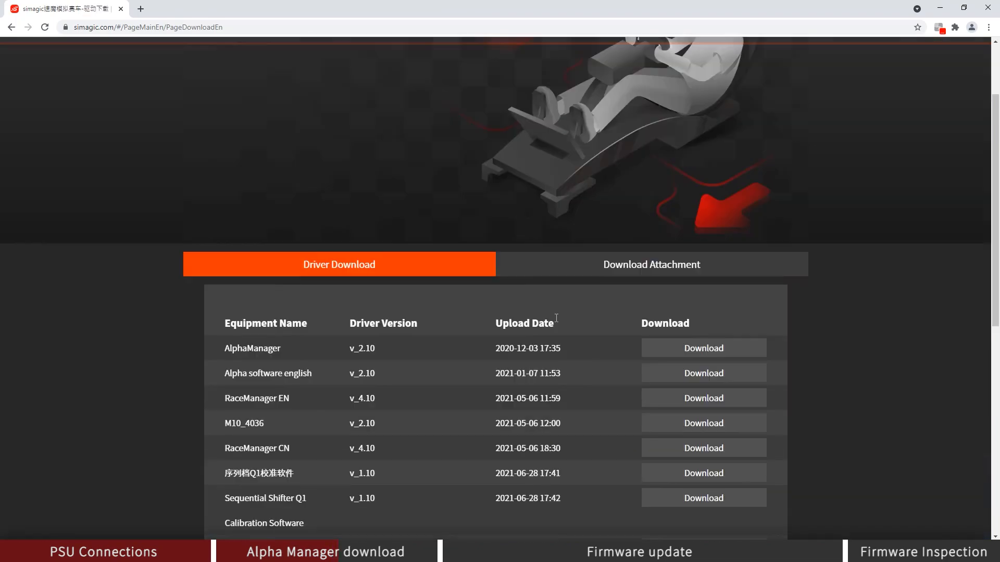
scroll(down, 3)
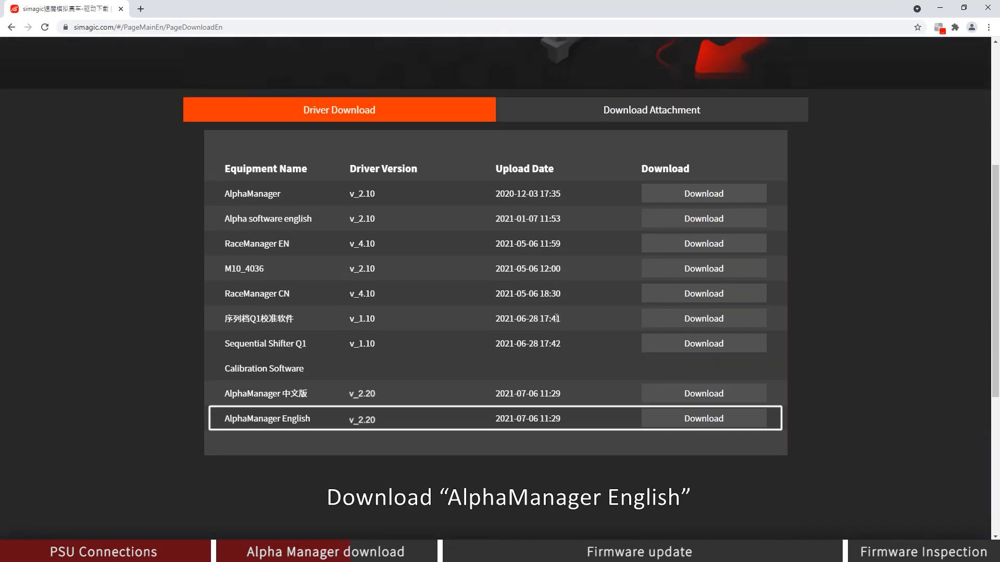
click(703, 418)
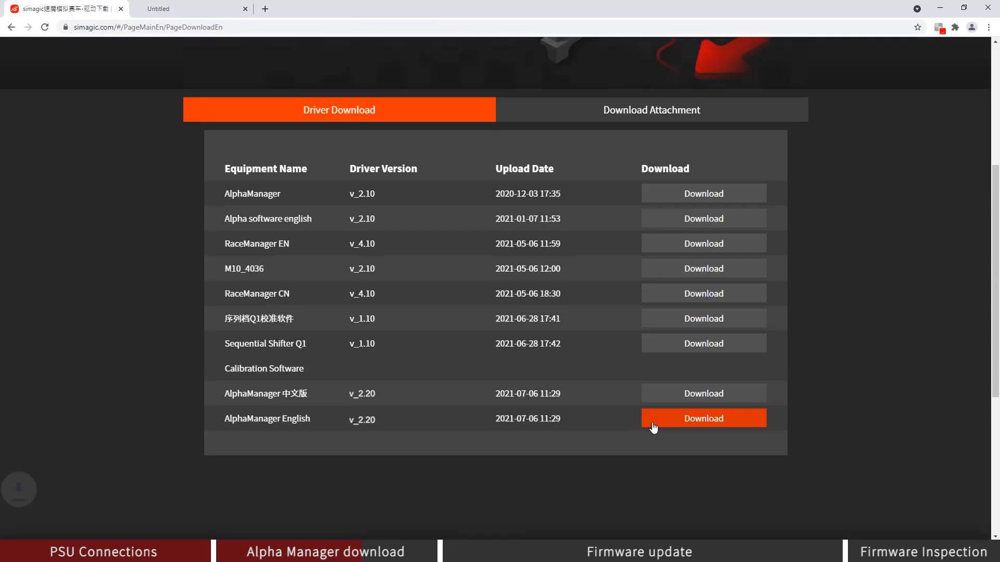
click(703, 418)
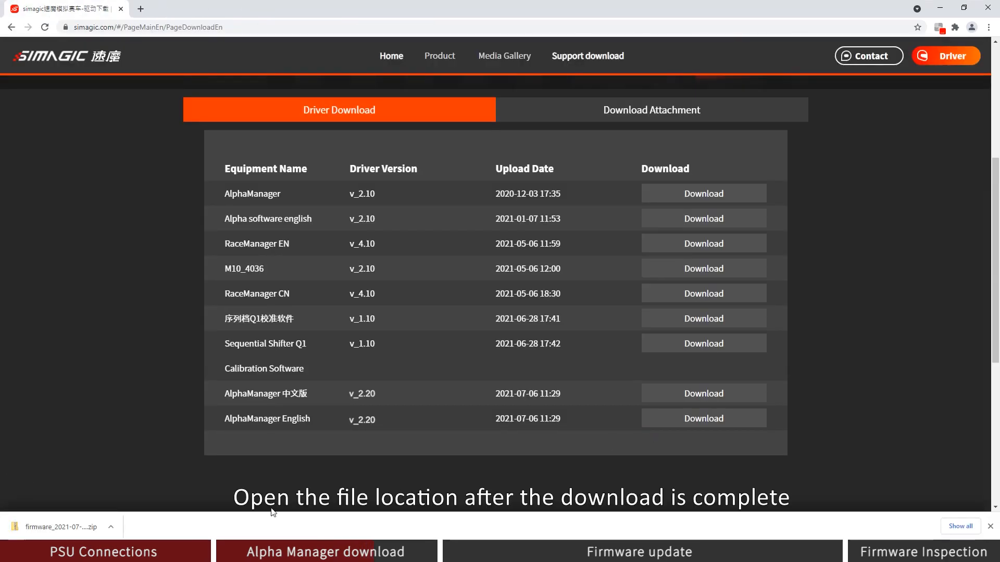
Extract the firmware zip here with 7-Zip and open the SimagicAlpha_En folder.
click(110, 527)
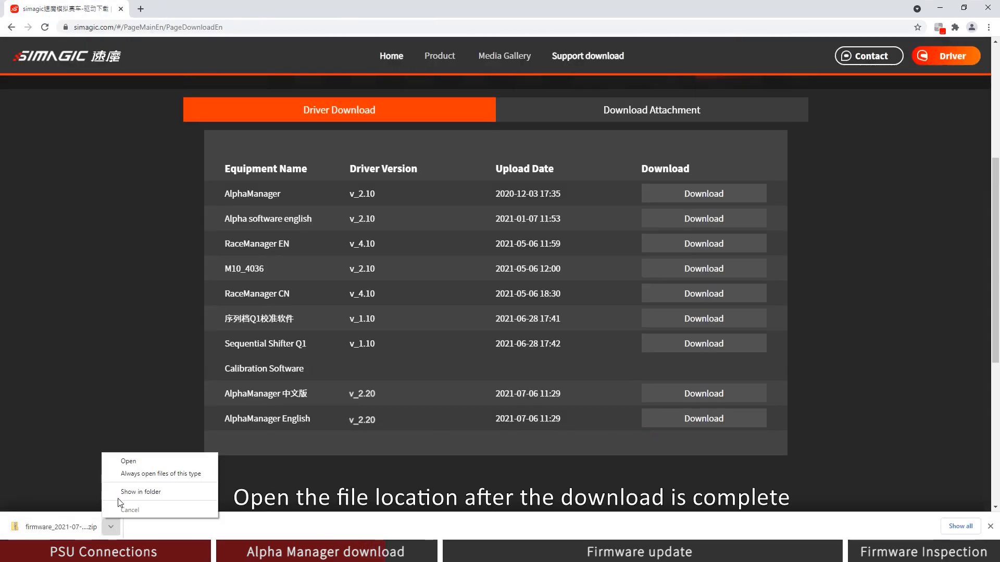
click(140, 491)
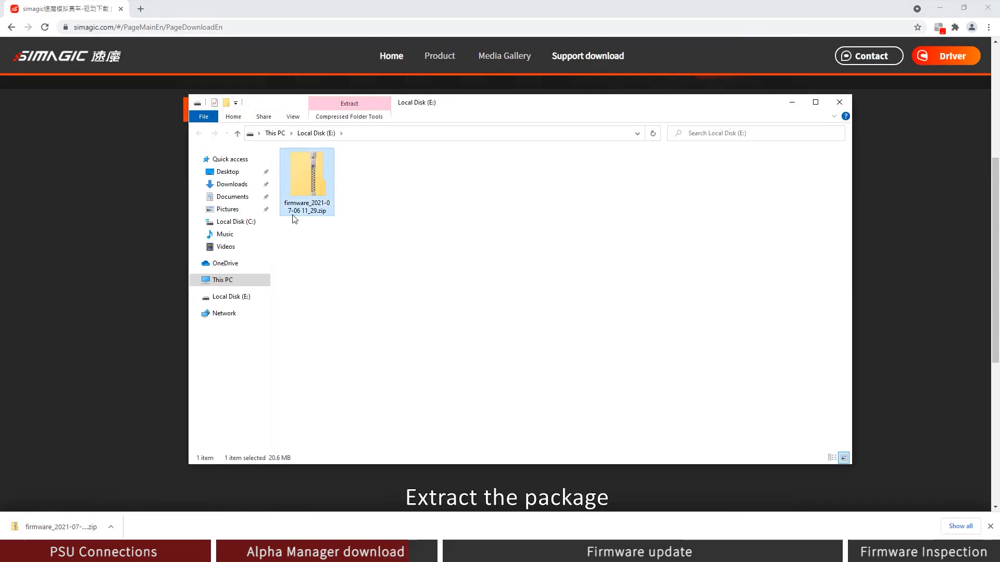
right_click(307, 182)
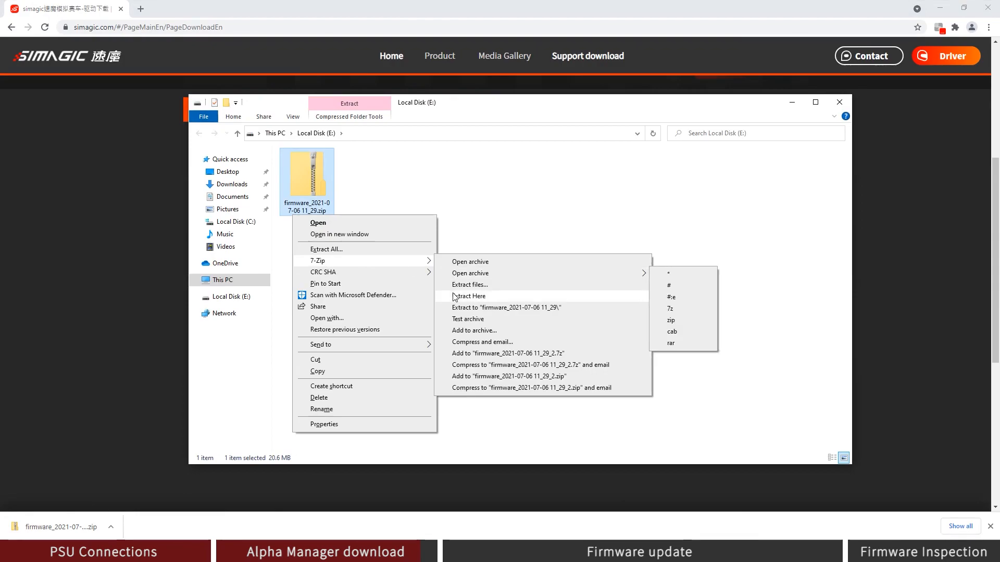
click(470, 296)
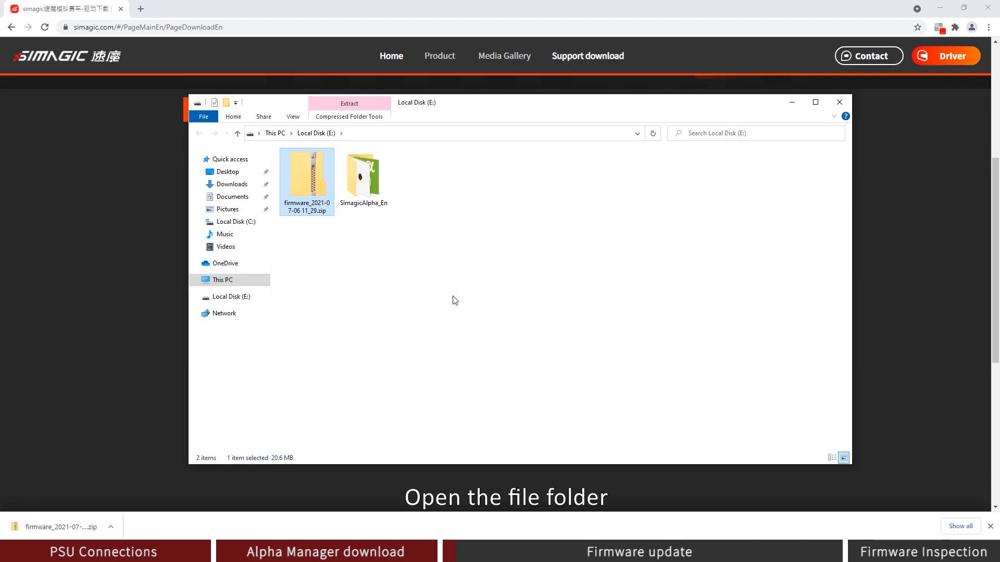
double_click(364, 172)
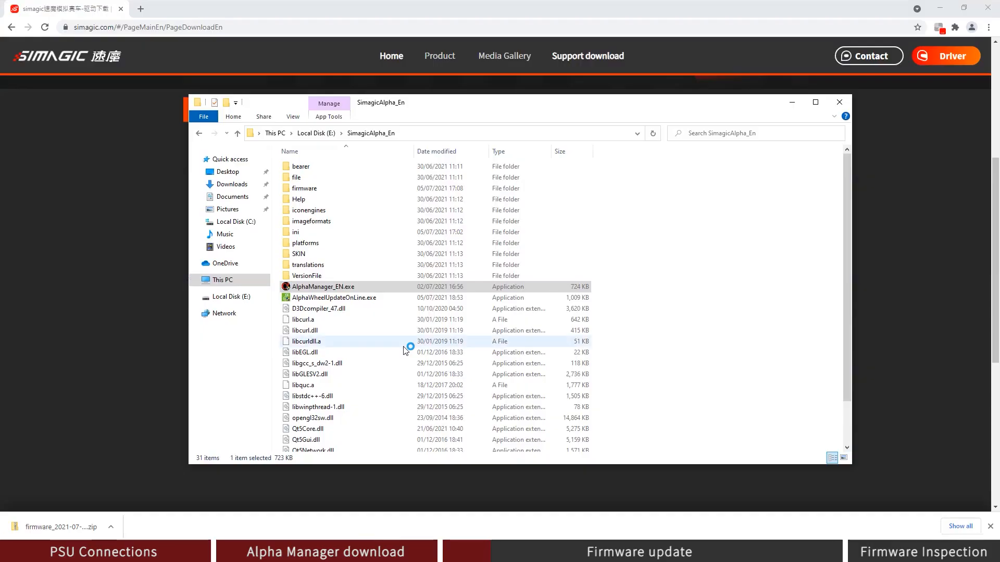
Launch AlphaManager_EN.exe and pick 6050.fw from SimagicAlpha_En\firmware for a BootLoad update.
double_click(323, 286)
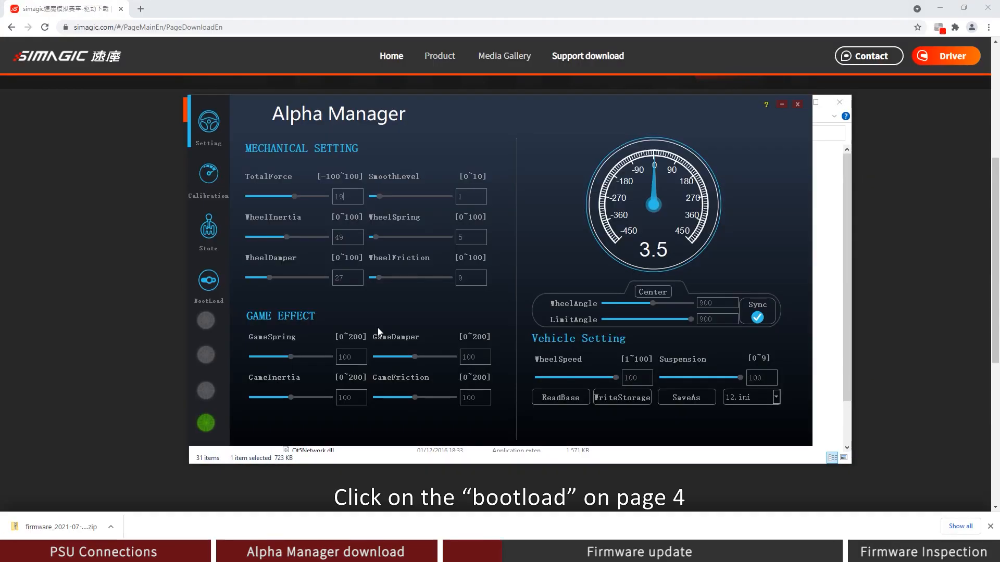
click(208, 283)
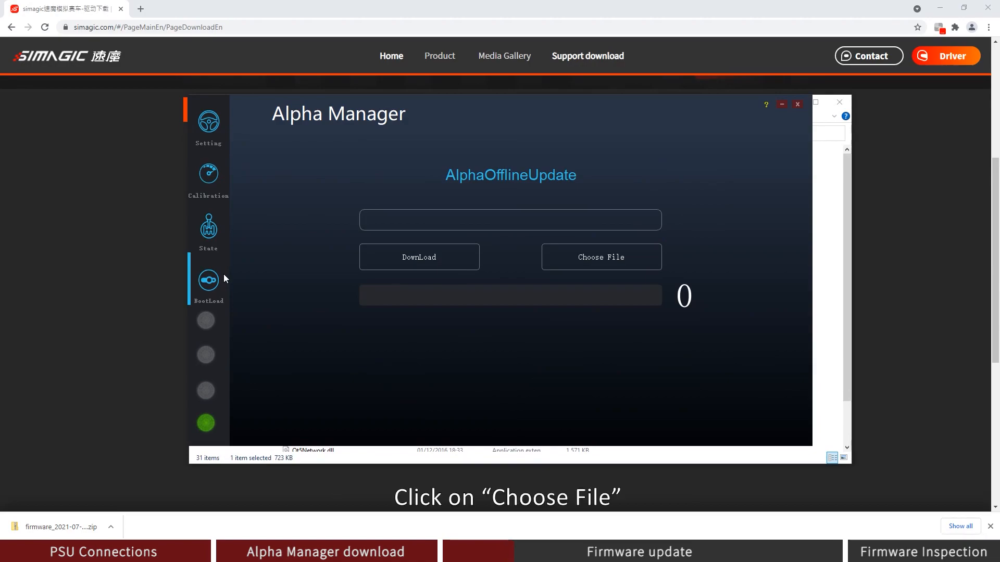
click(601, 257)
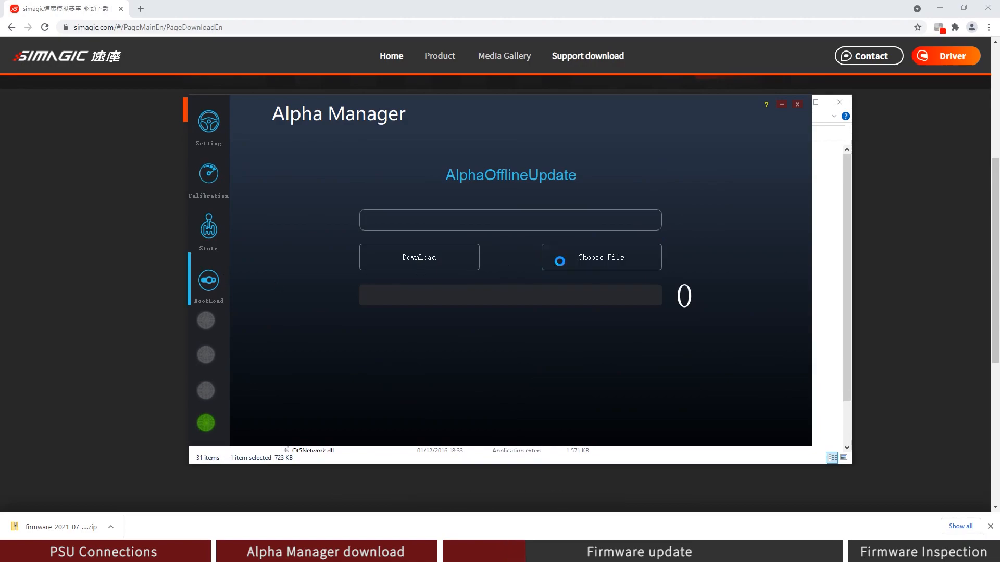
click(601, 257)
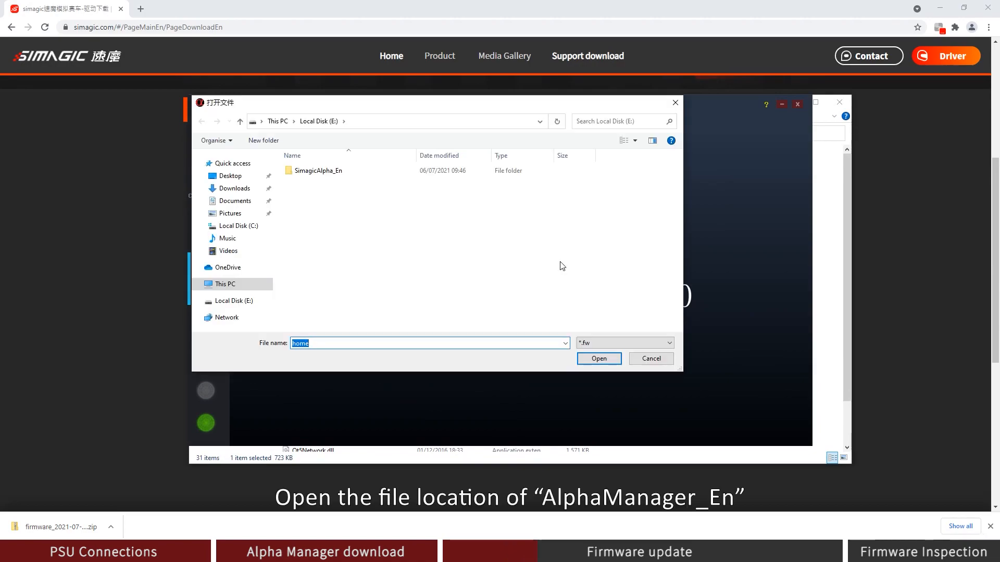
click(319, 171)
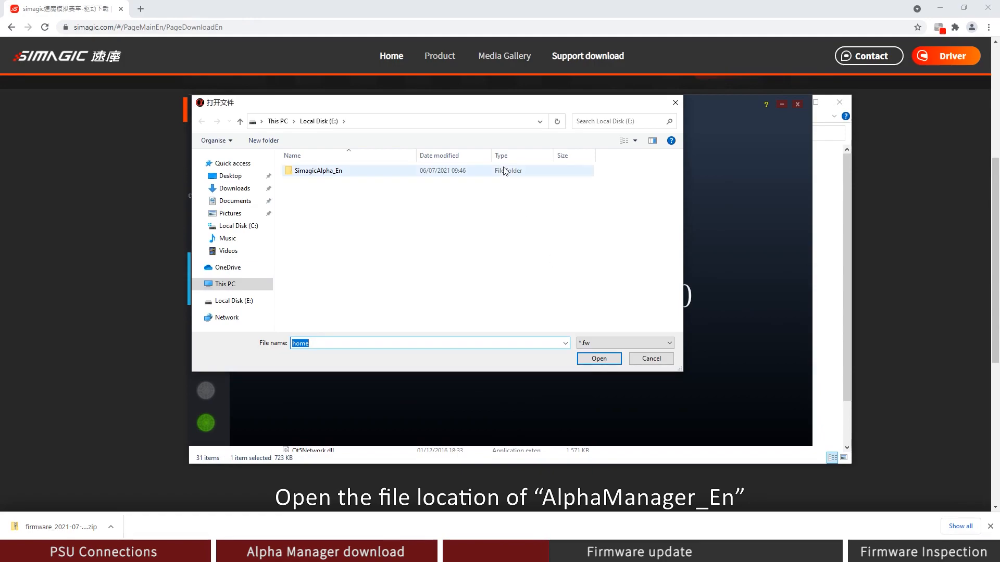
double_click(319, 171)
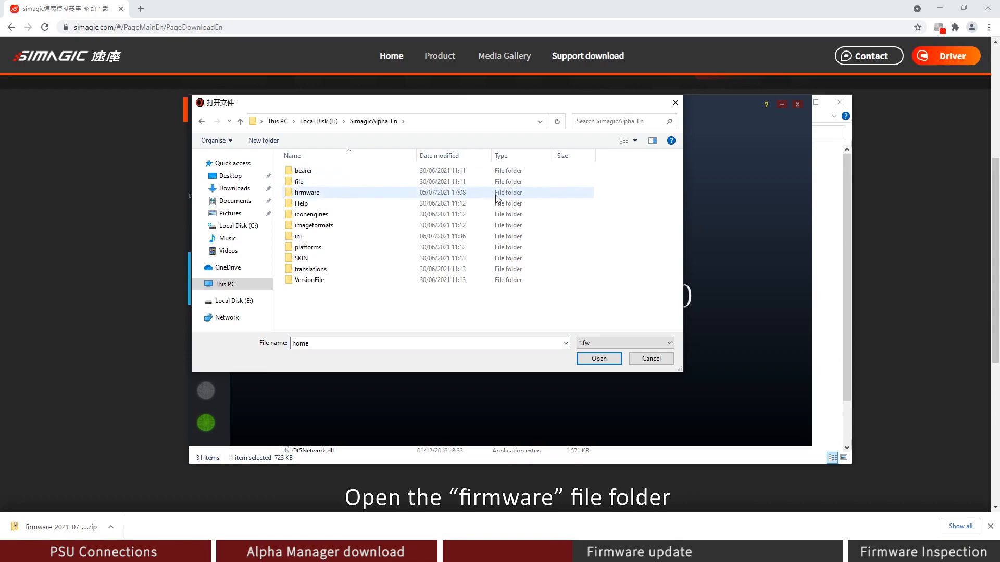
double_click(305, 192)
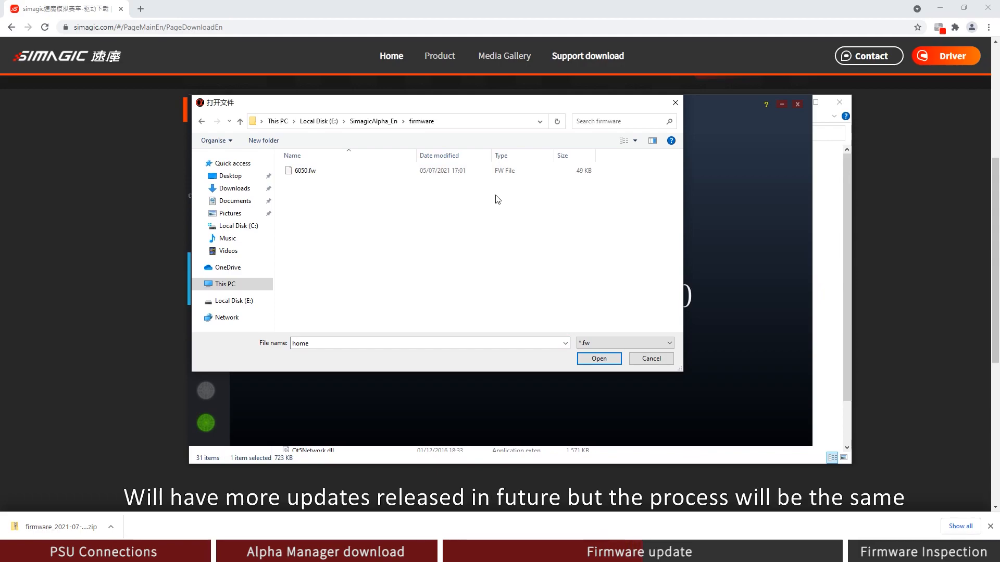
click(304, 170)
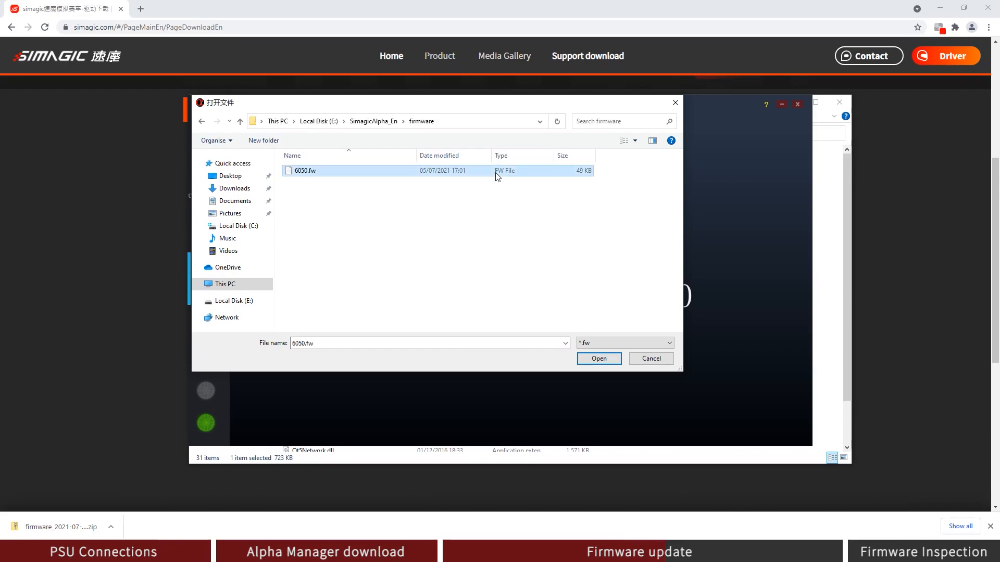
Load 6050.fw and flash it to the wheelbase until it reaches 100%.
click(598, 358)
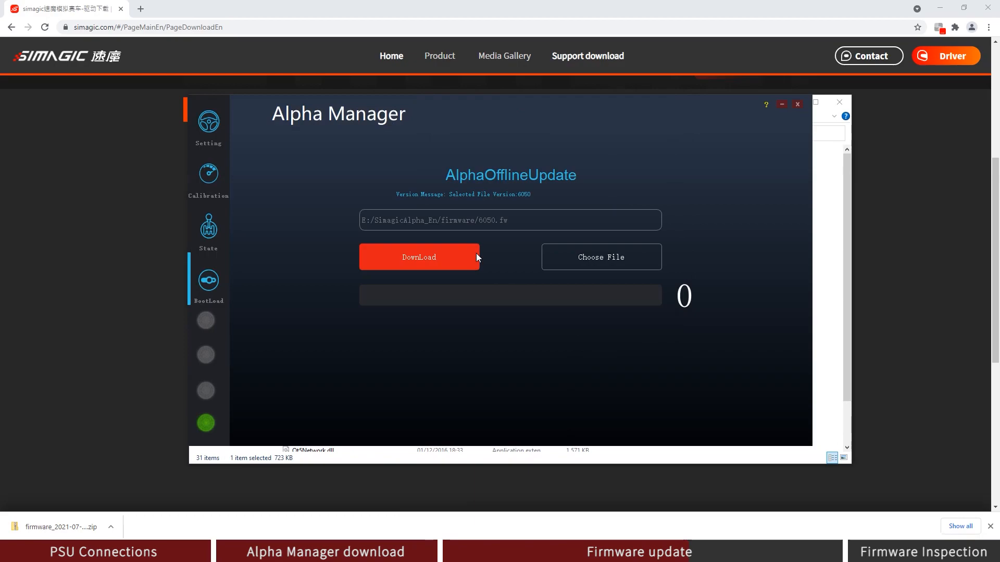
click(419, 256)
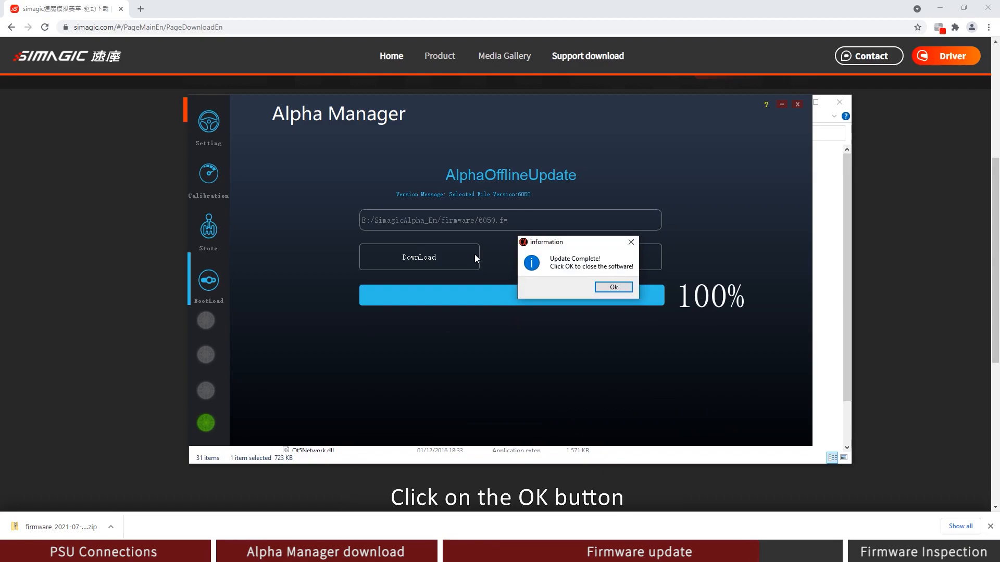
Dismiss the Update Complete message and view the State page showing Normal status.
click(613, 287)
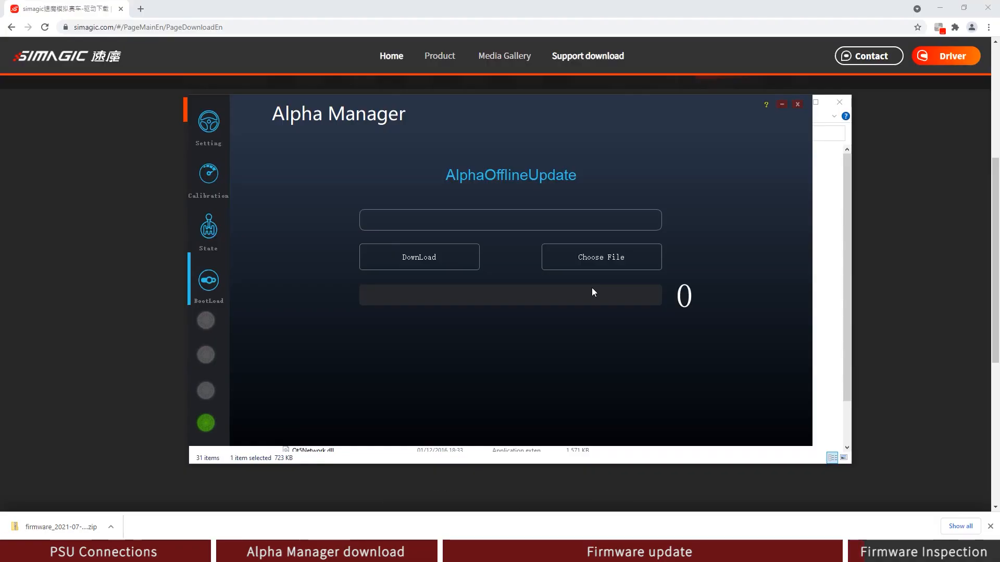
click(208, 227)
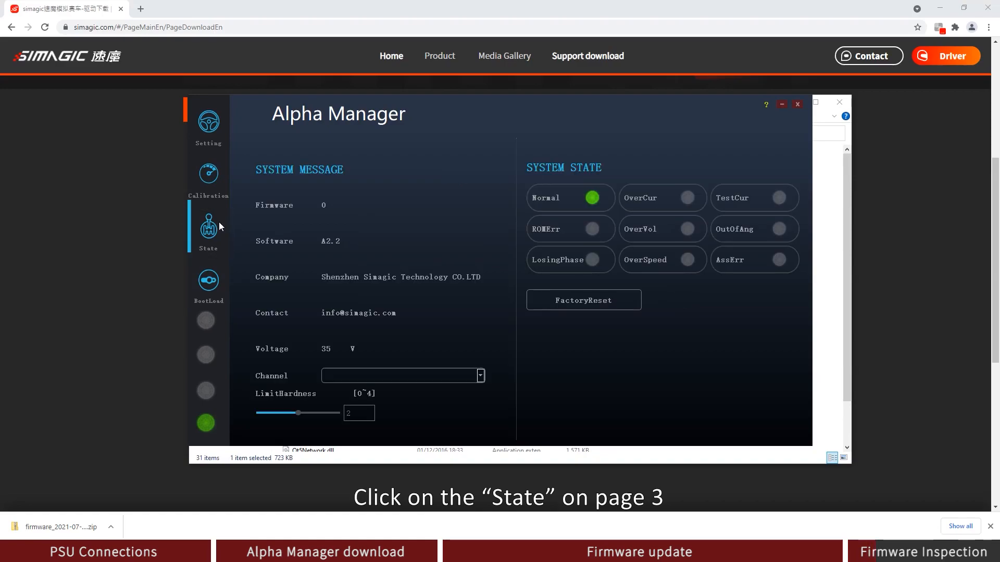